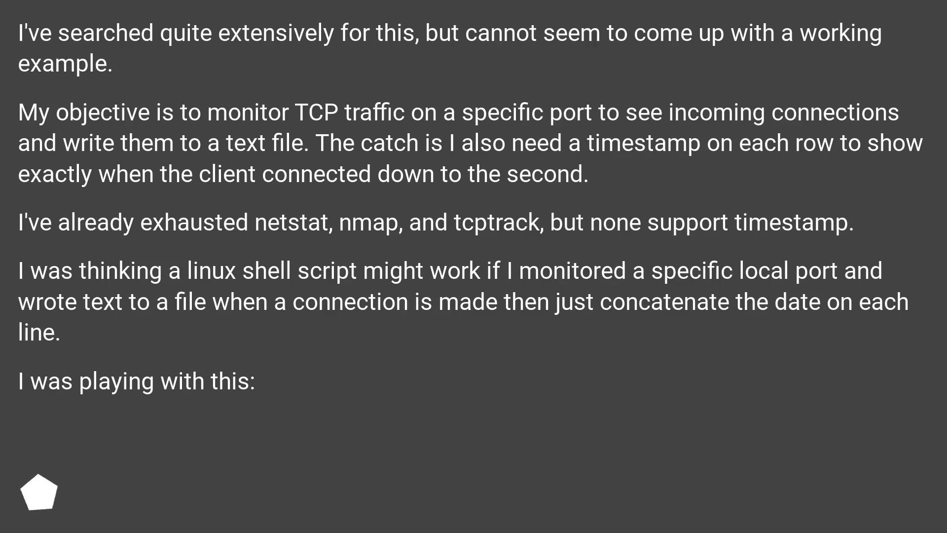
{"action": "scroll", "scroll_direction": "down", "scroll_amount": 3}
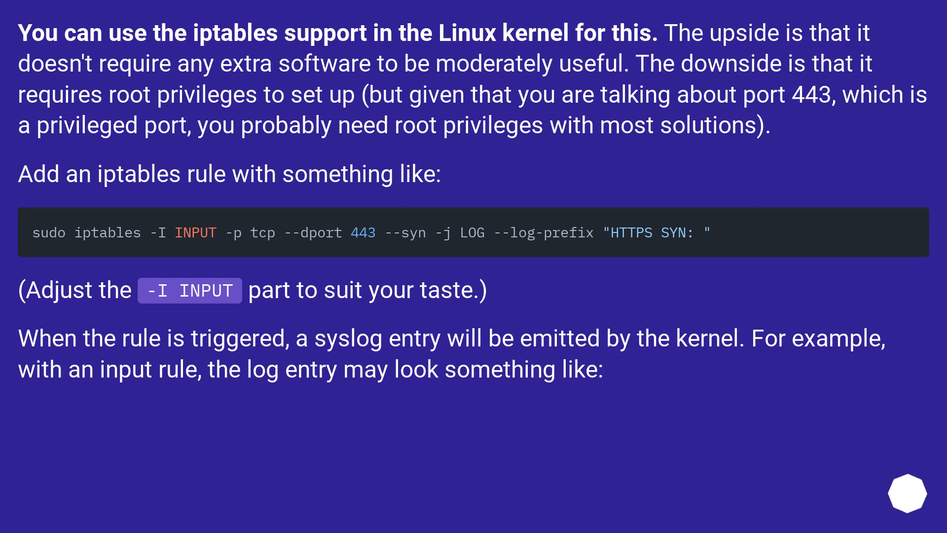
{"action": "scroll", "scroll_direction": "down", "scroll_amount": 3}
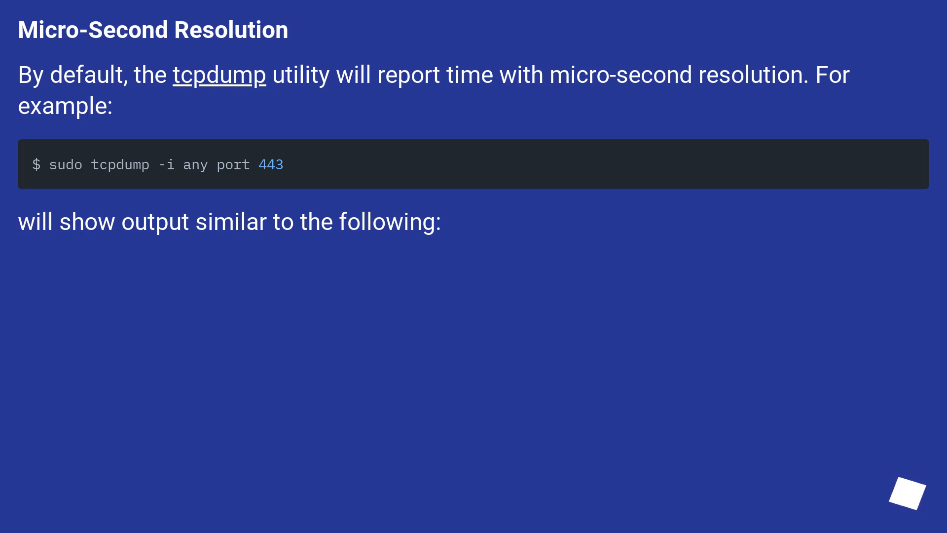
{"action": "scroll", "scroll_direction": "down", "scroll_amount": 3}
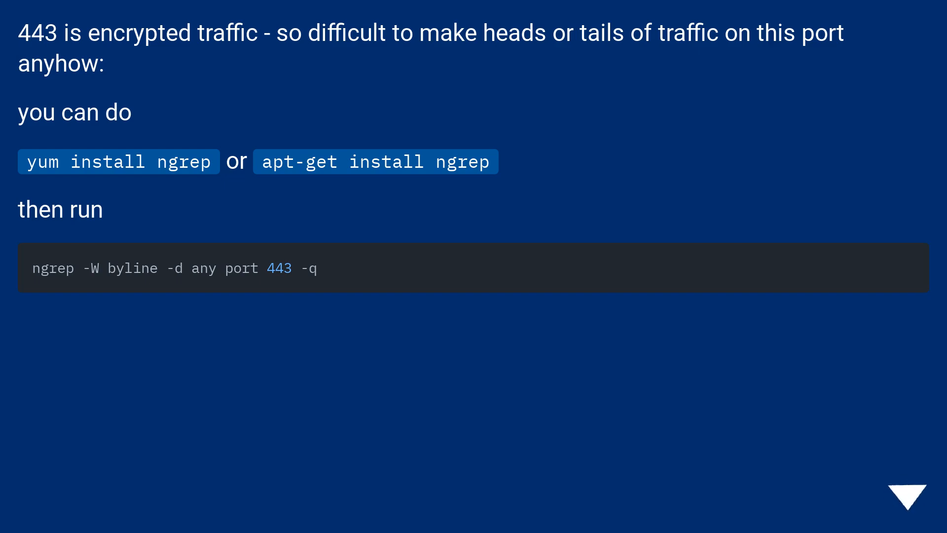
{"action": "left_click", "coordinate": [904, 498]}
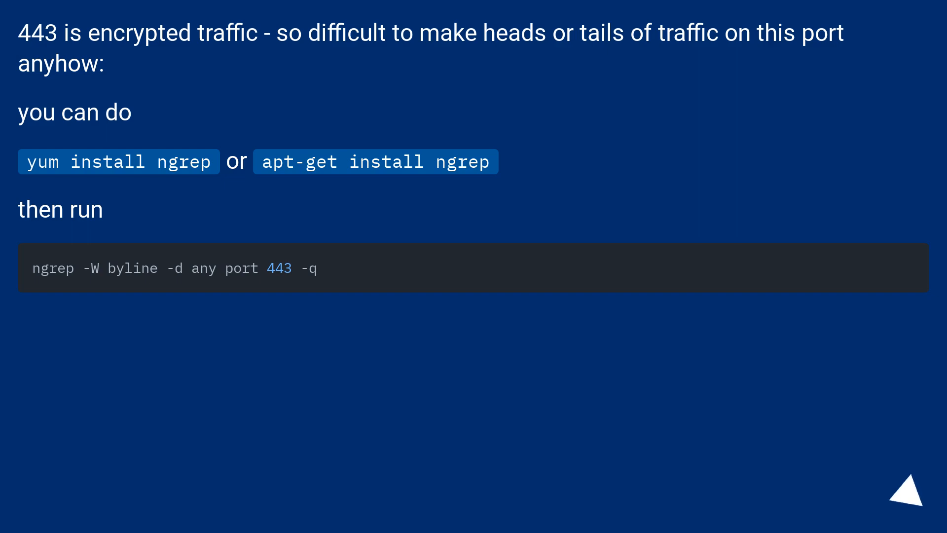
{"action": "left_click", "coordinate": [909, 496]}
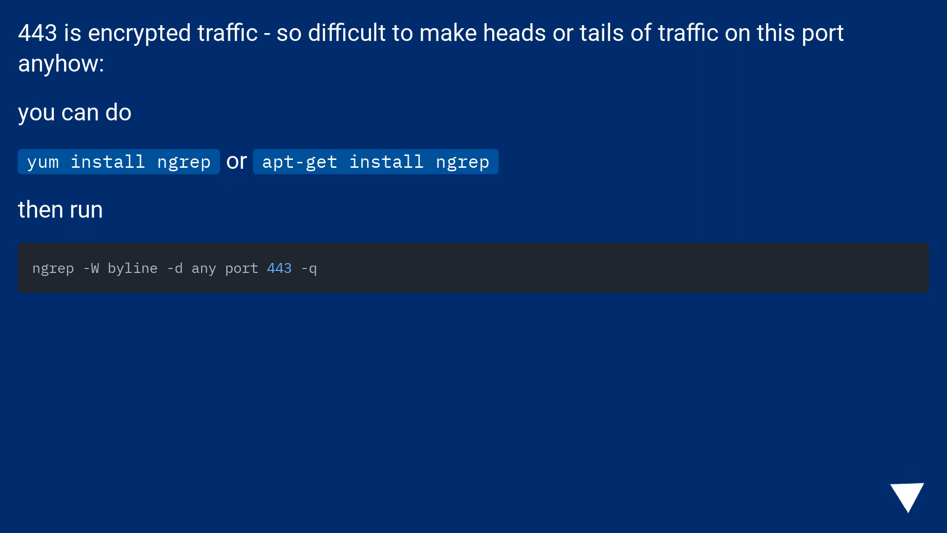